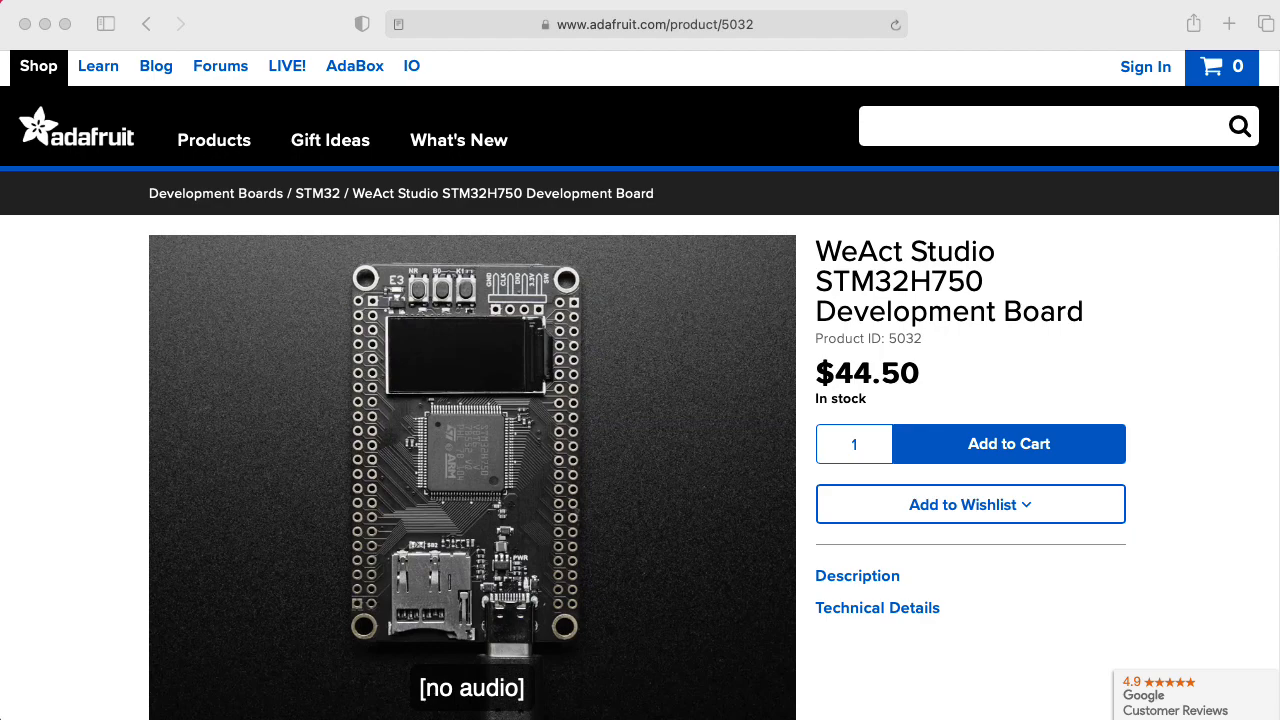
# Scroll the GitHub profile and open the digitalEffectPedal repository from Popular repositories
pyautogui.scroll(-3)
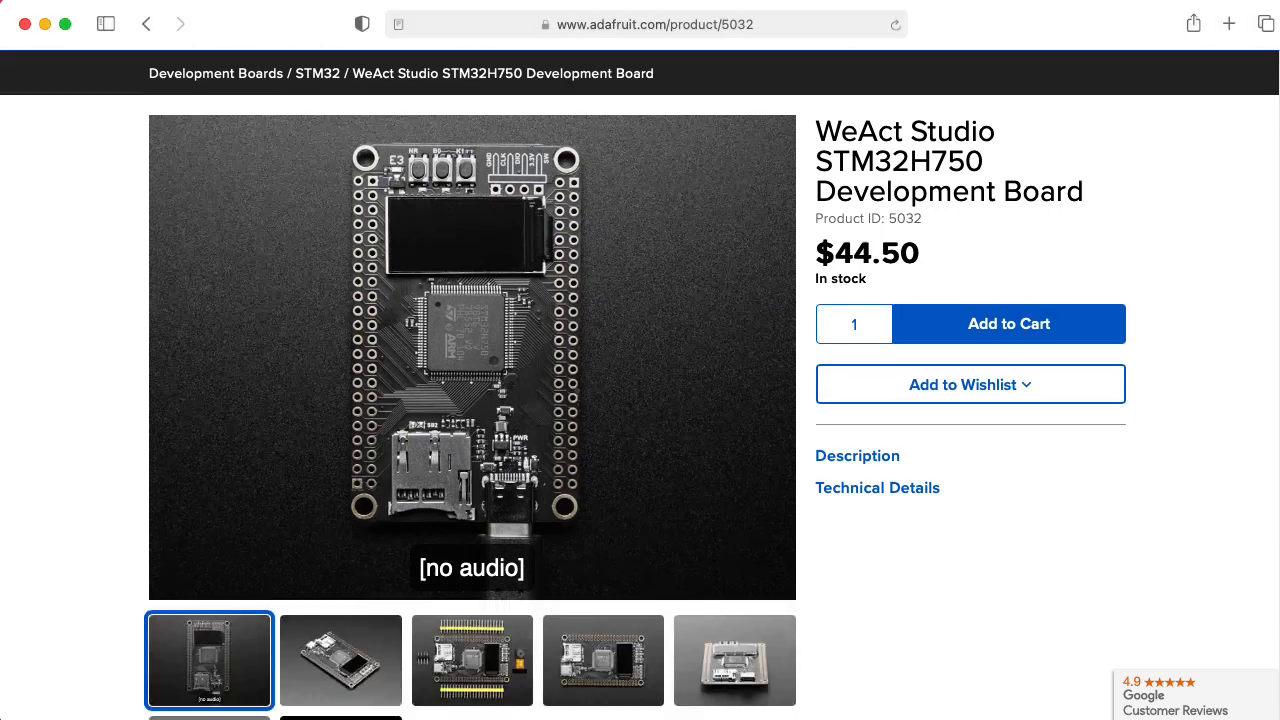
pyautogui.scroll(-3)
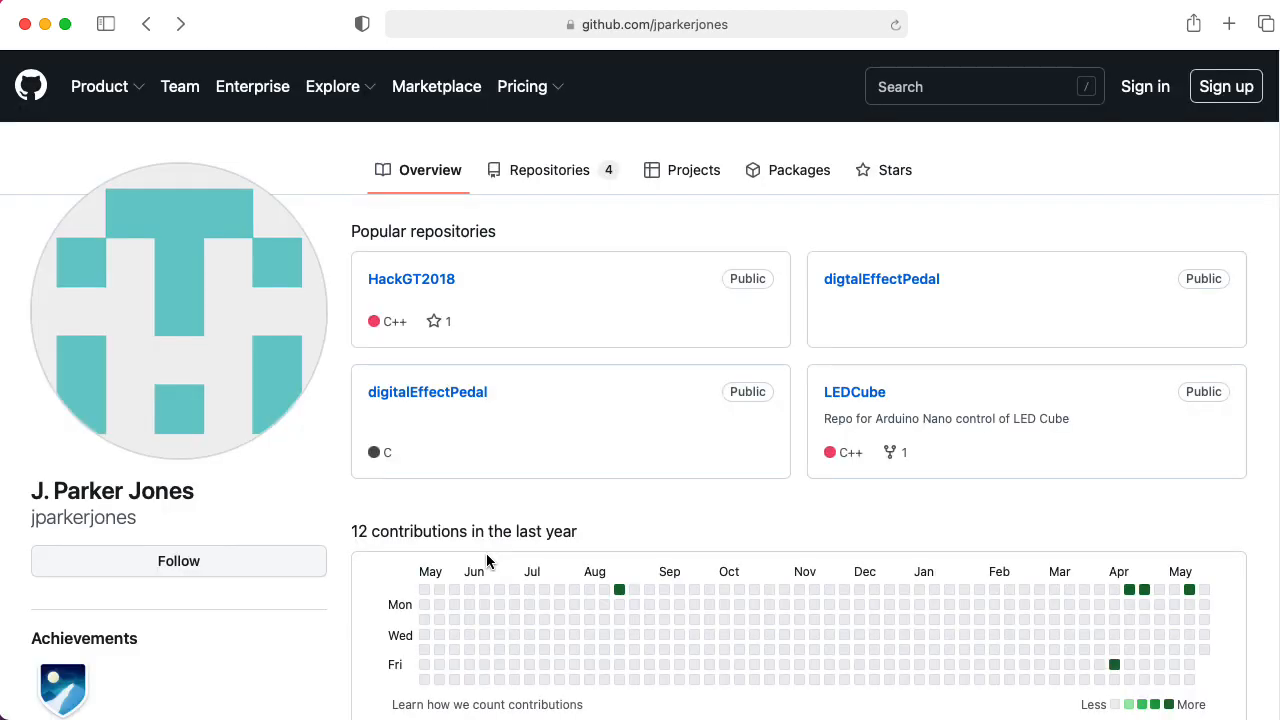
pyautogui.moveTo(429, 483)
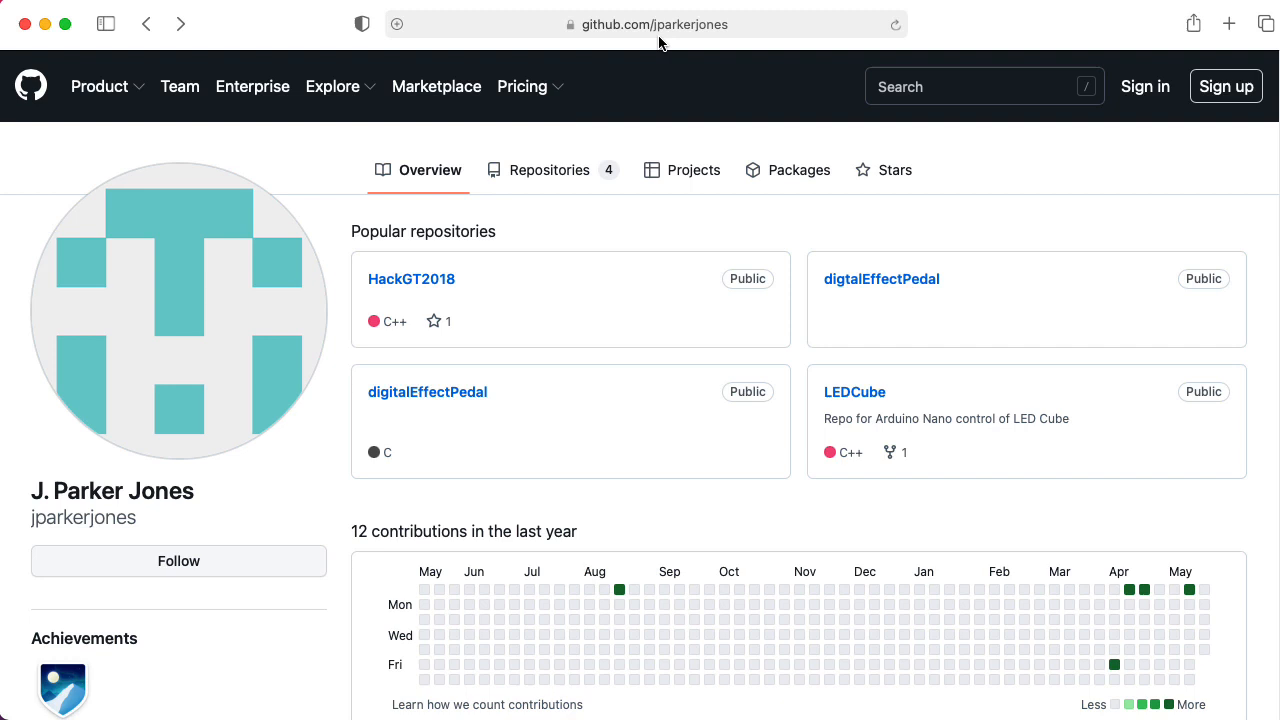
pyautogui.moveTo(408, 424)
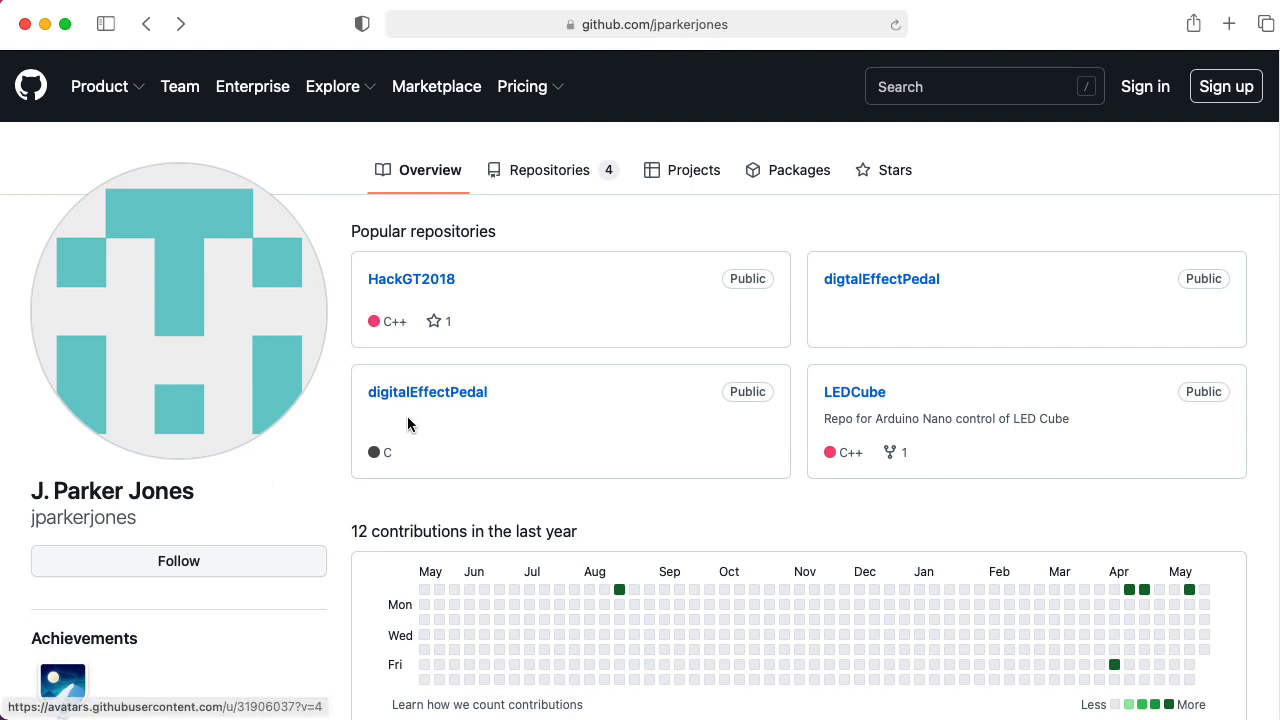
pyautogui.moveTo(427, 391)
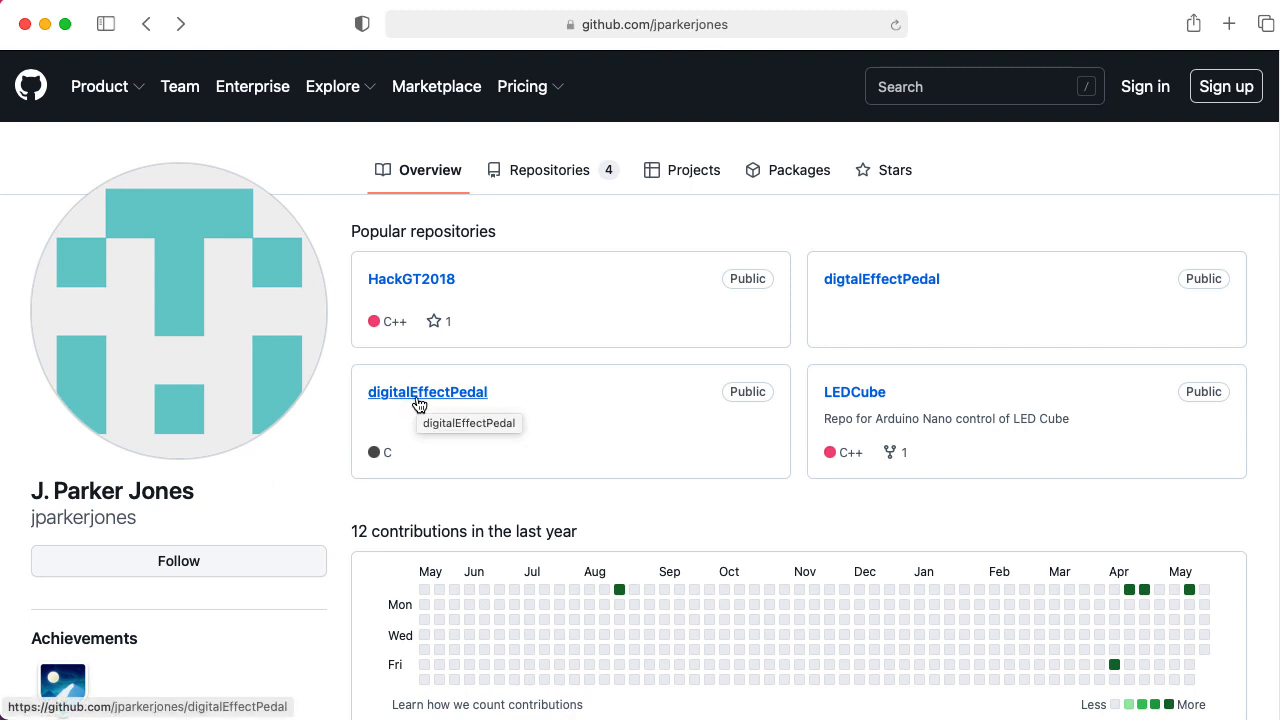
pyautogui.click(427, 391)
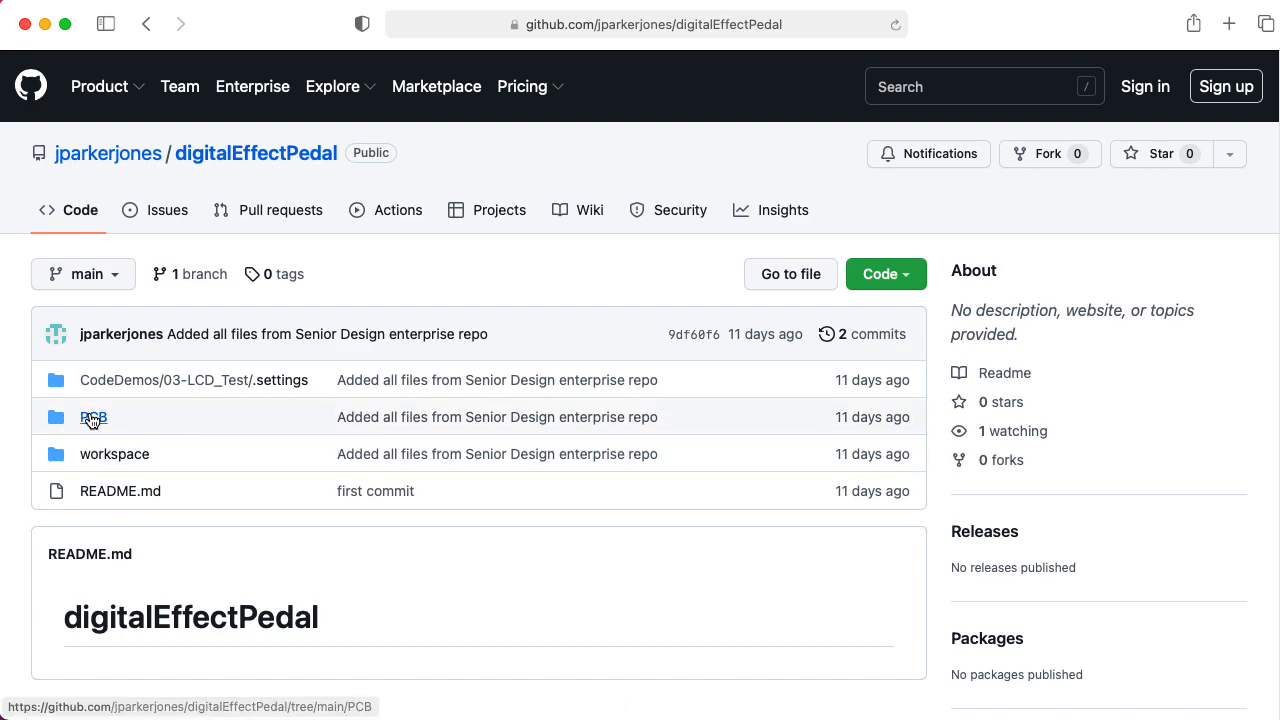
# Peek into the PCB folder, then open workspace/PedalToTheMedal with its Core, Drivers and Src folders
pyautogui.click(93, 417)
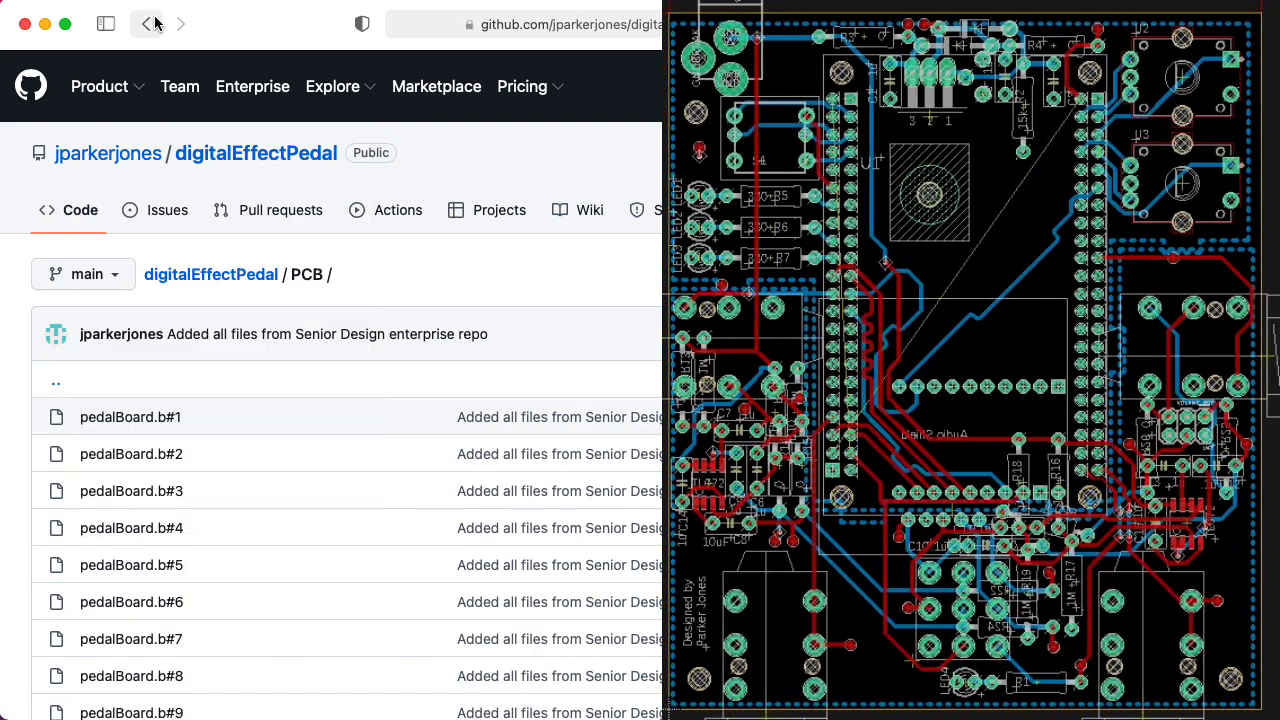
pyautogui.click(146, 23)
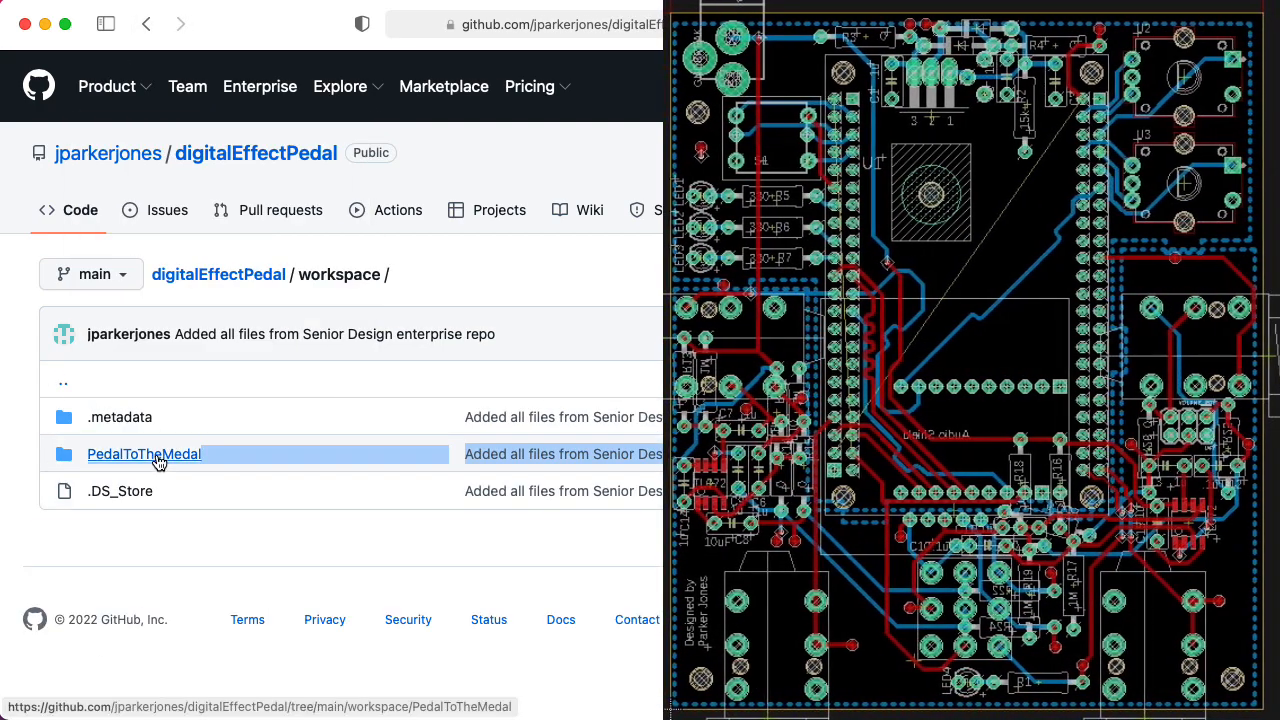
pyautogui.click(144, 454)
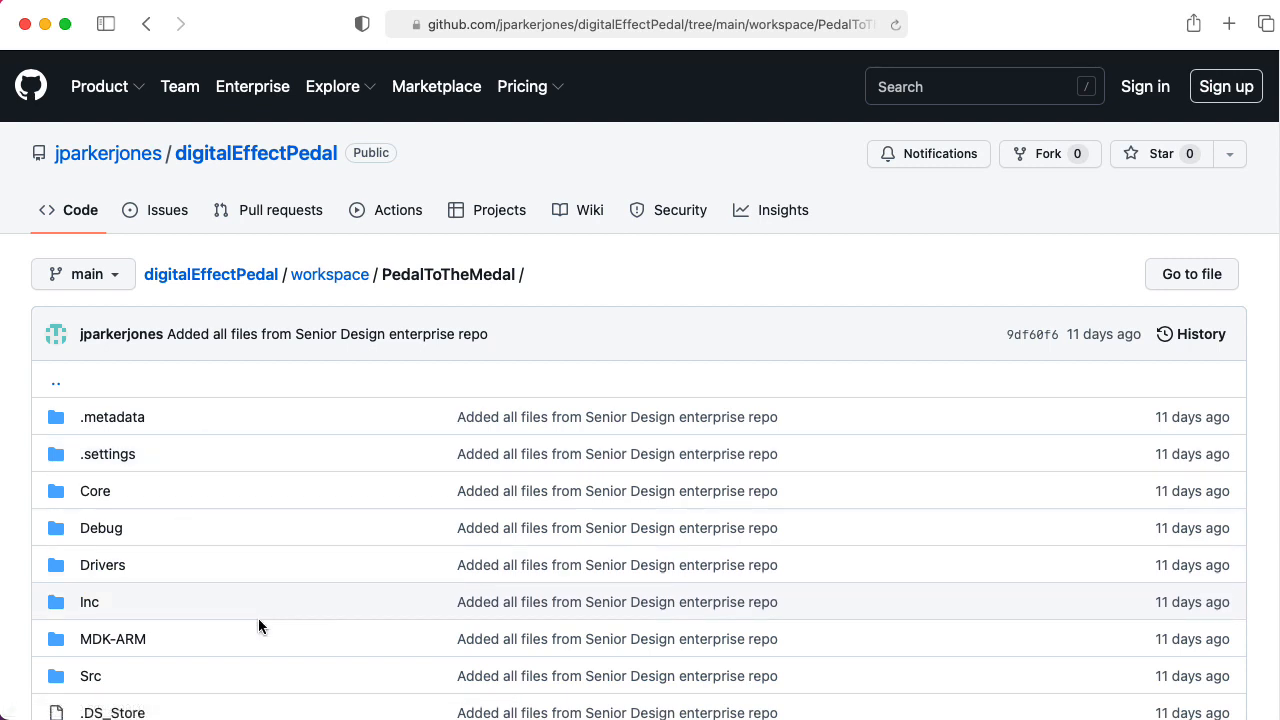